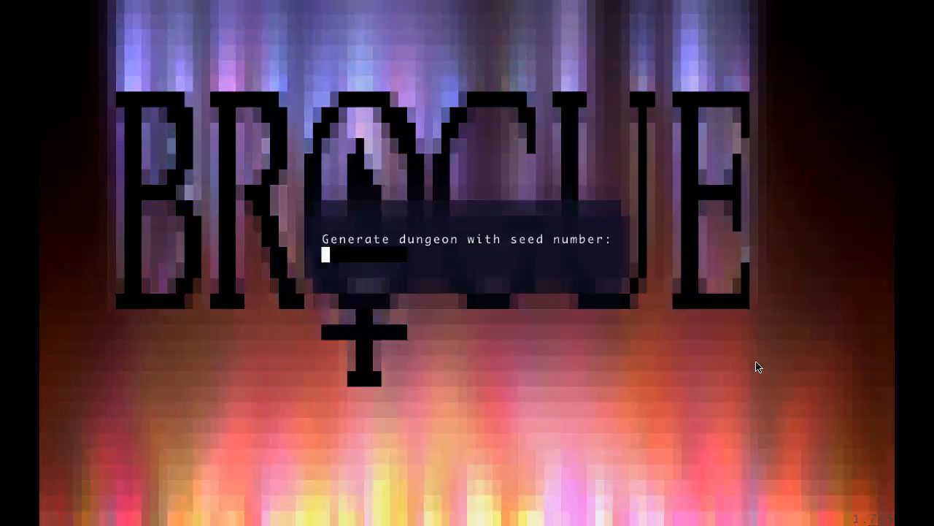
Enter seed 20 to generate the dungeon and begin on depth 1.
type("20")
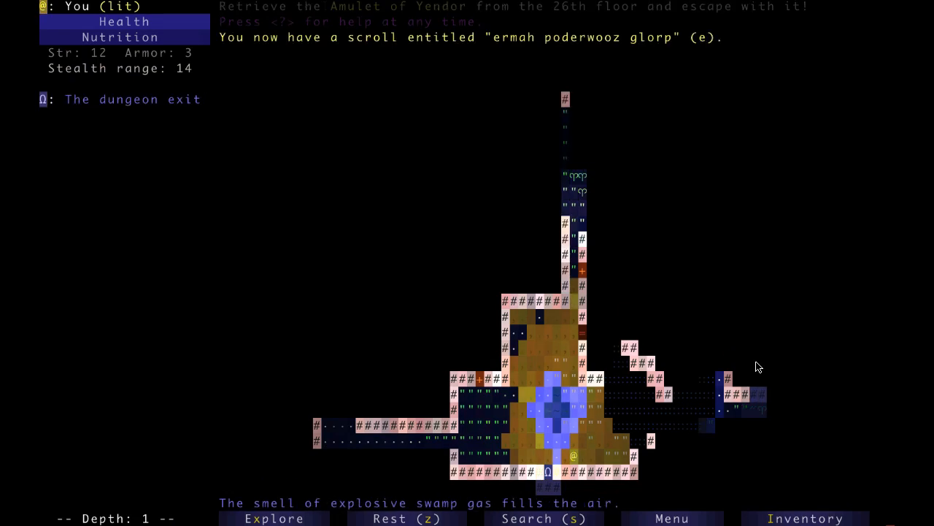
Explore depth 1 killing a kobold and a rat, reach 307 gold, and descend to depth 2.
key("up")
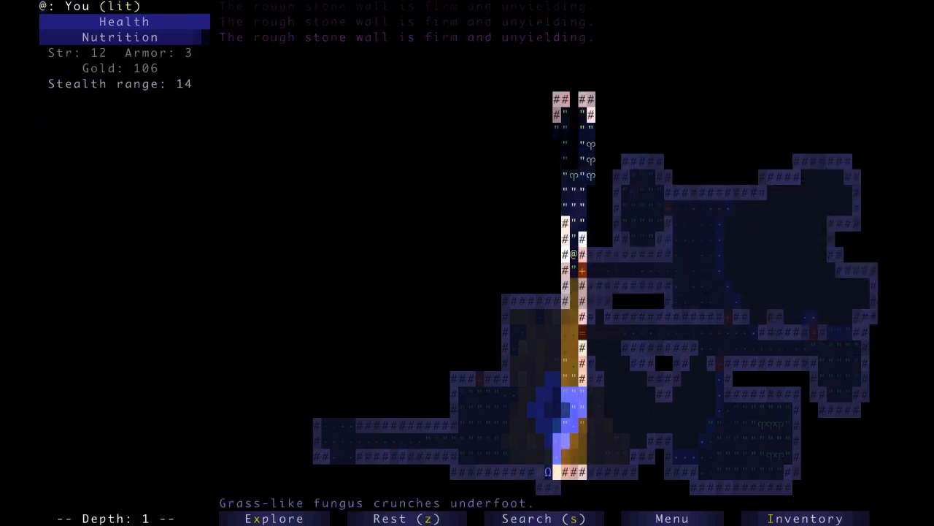
key("up")
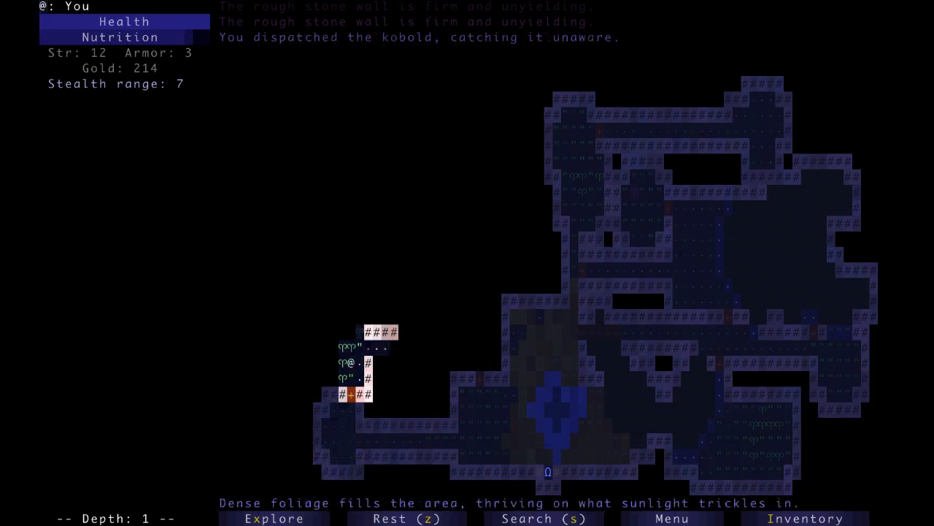
key("up")
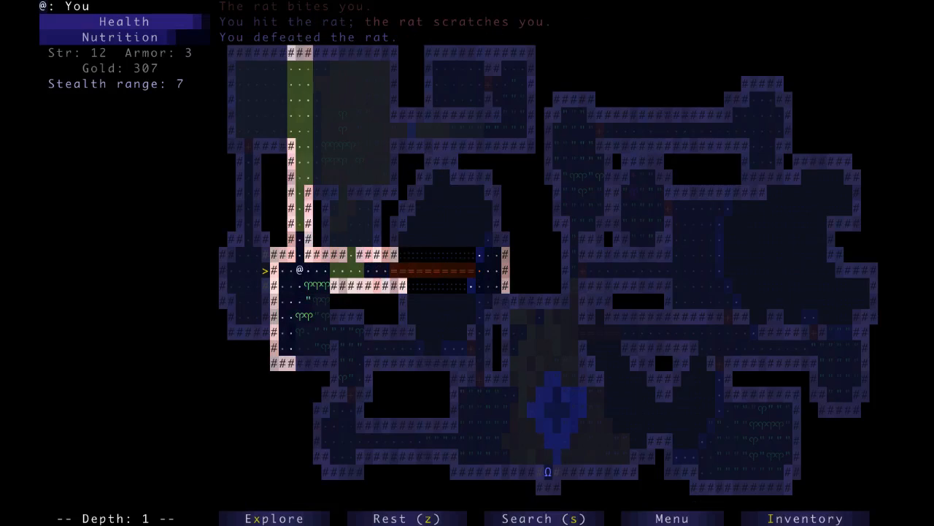
key(">")
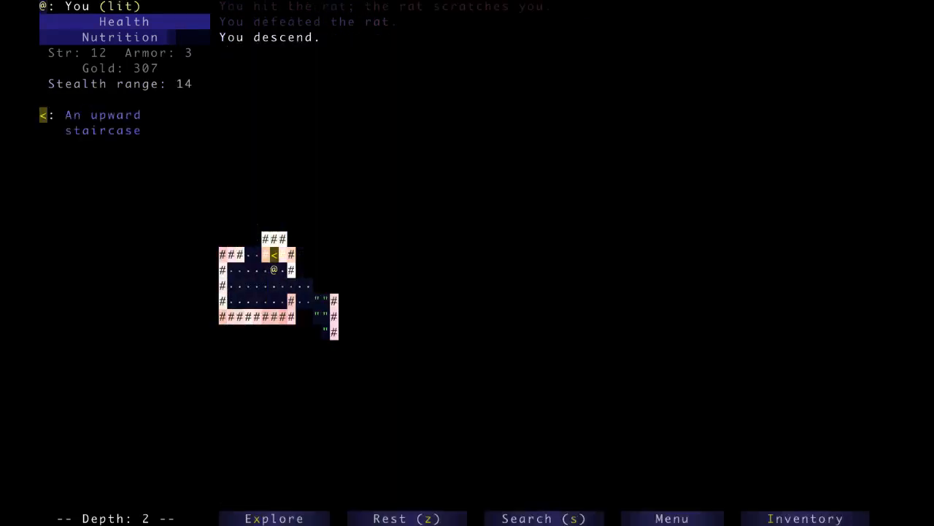
Quaff a potion, enchant the javelins, and name the unknown scroll 'Bad Scroll' before dropping it.
key("a")
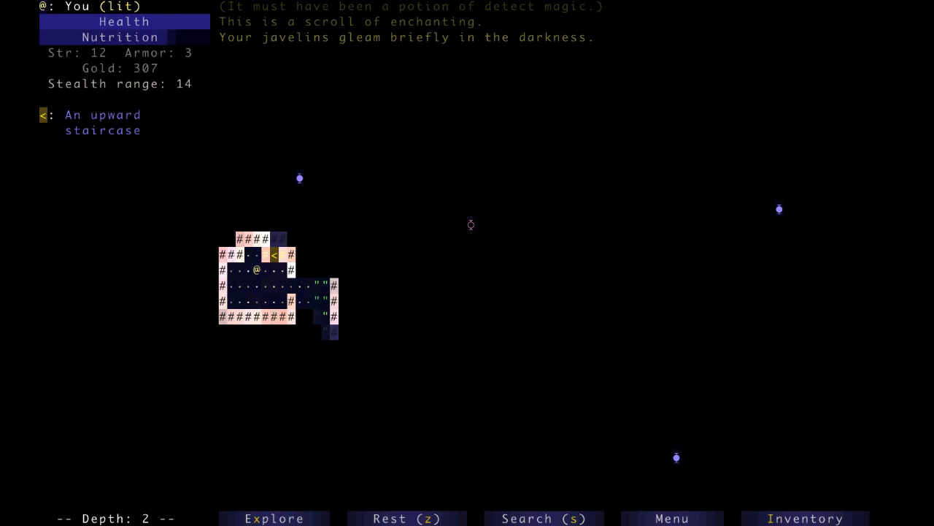
key("C")
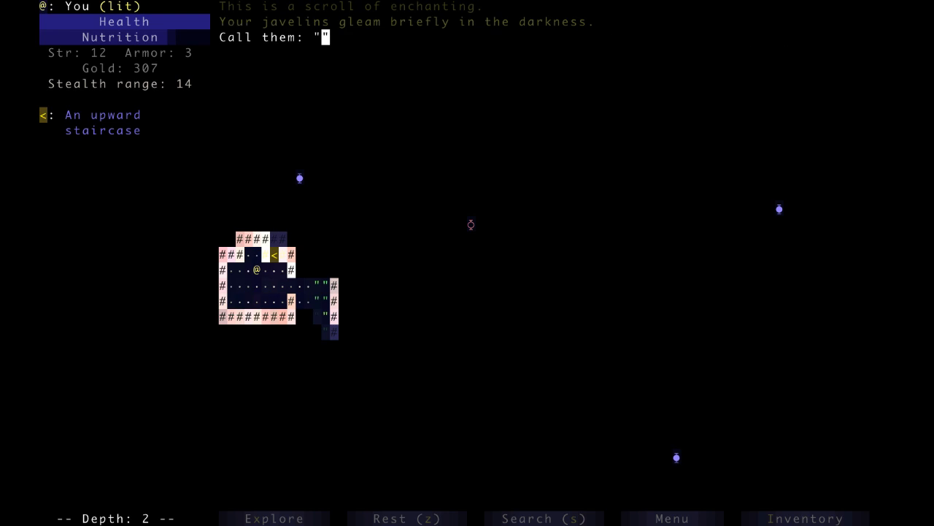
type("Bad Scroll")
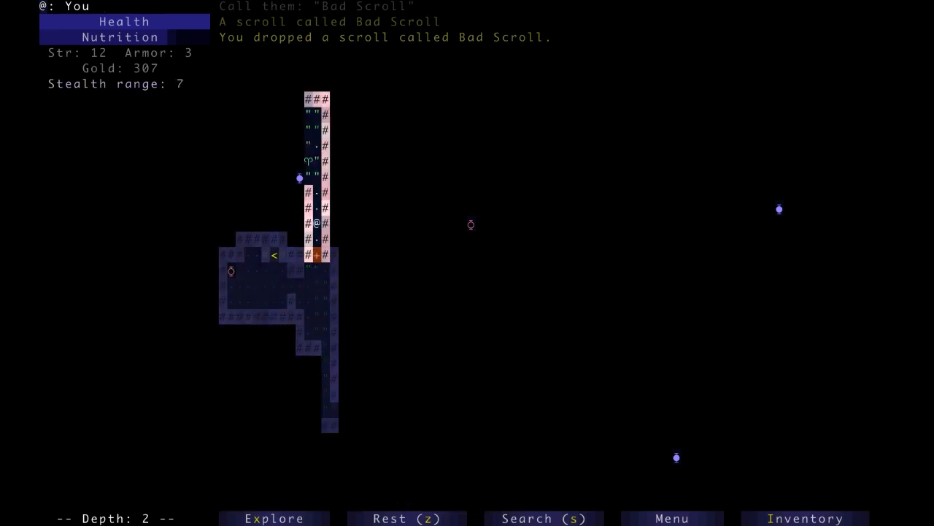
Explore depth 2, kill a rat and a jackal, and collect a war axe and plate armor.
key("up")
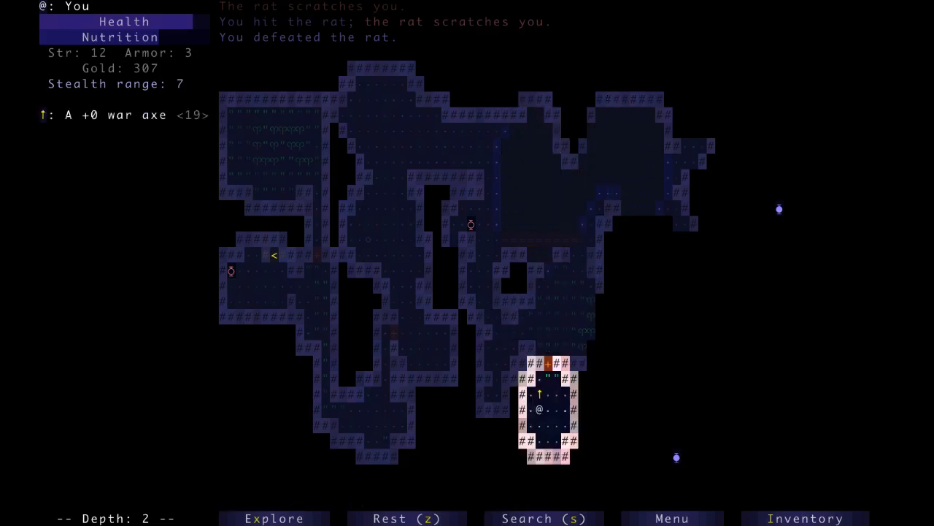
key("up")
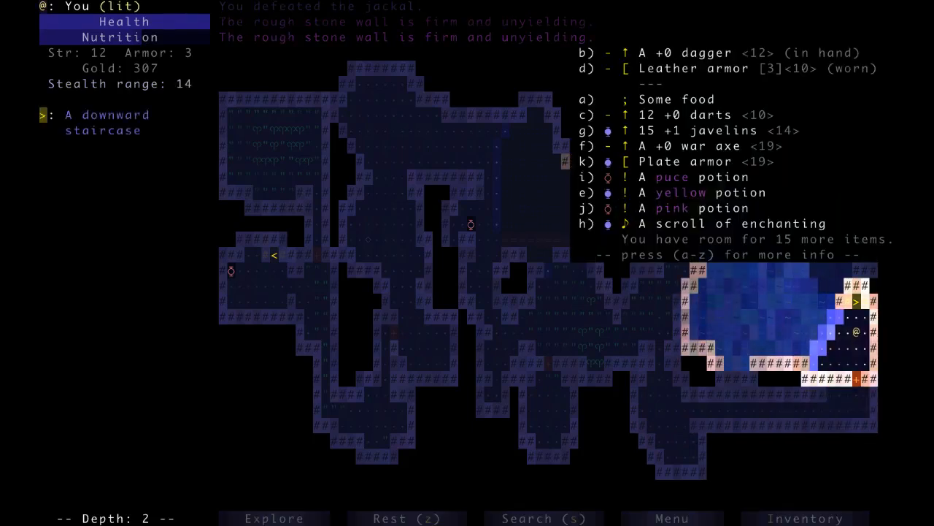
Inspect the +1 javelins' details, then descend to depth 3 collecting food, a violet potion and a scroll.
left_click(723, 130)
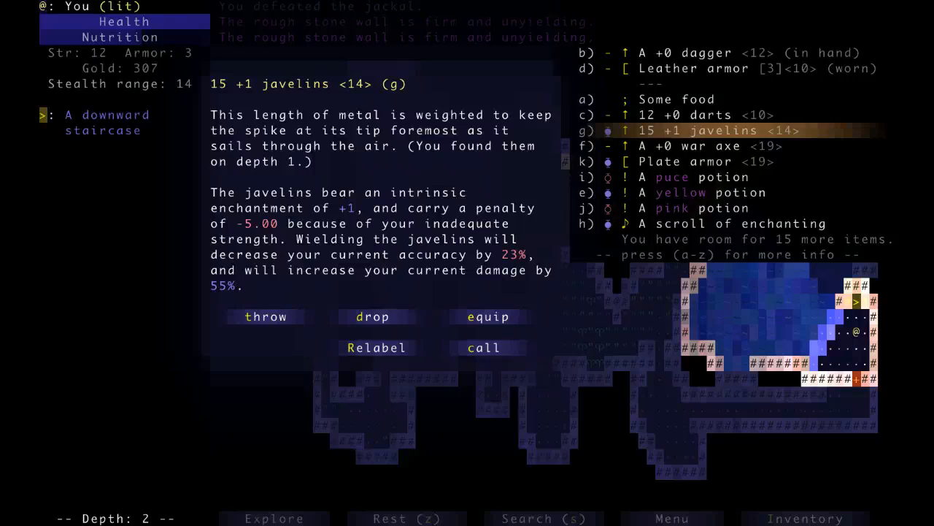
key("Escape")
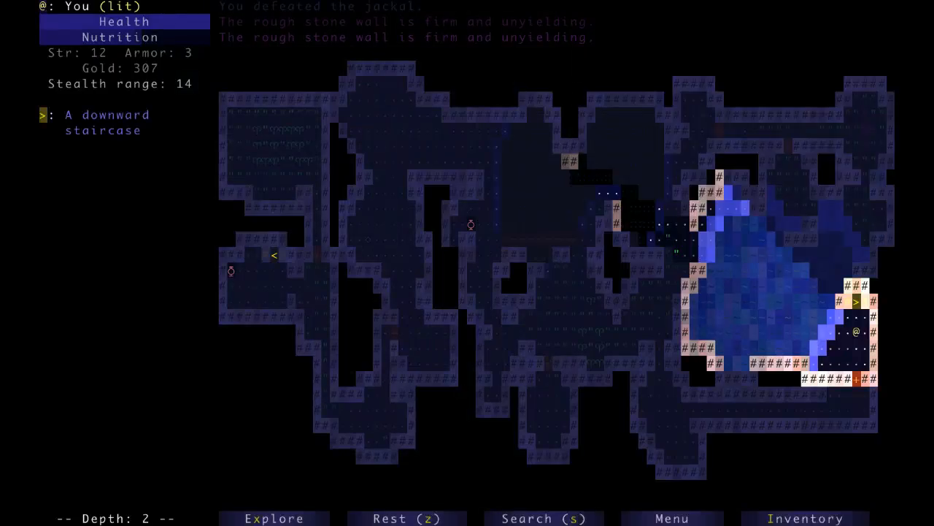
key(">")
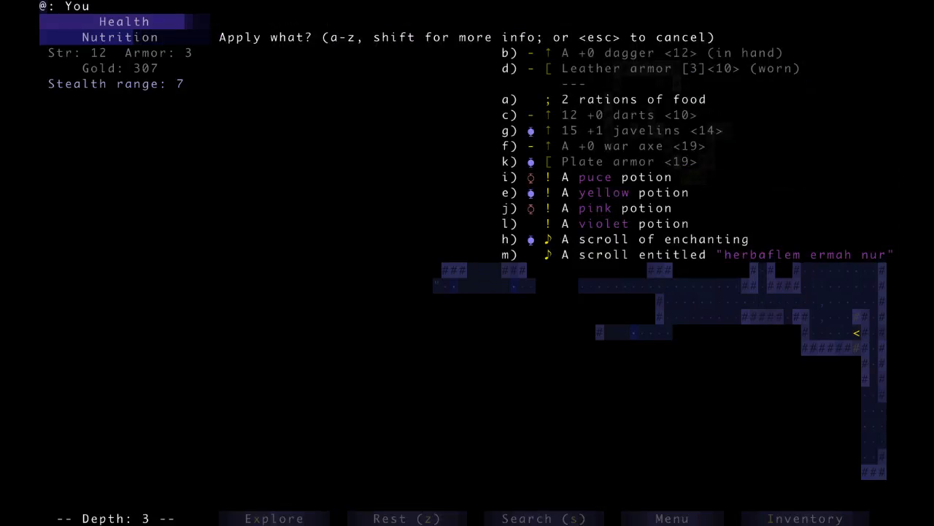
Drink an unknown potion that proves to be life, then burst a bloodwort pod for healing spores.
key("i")
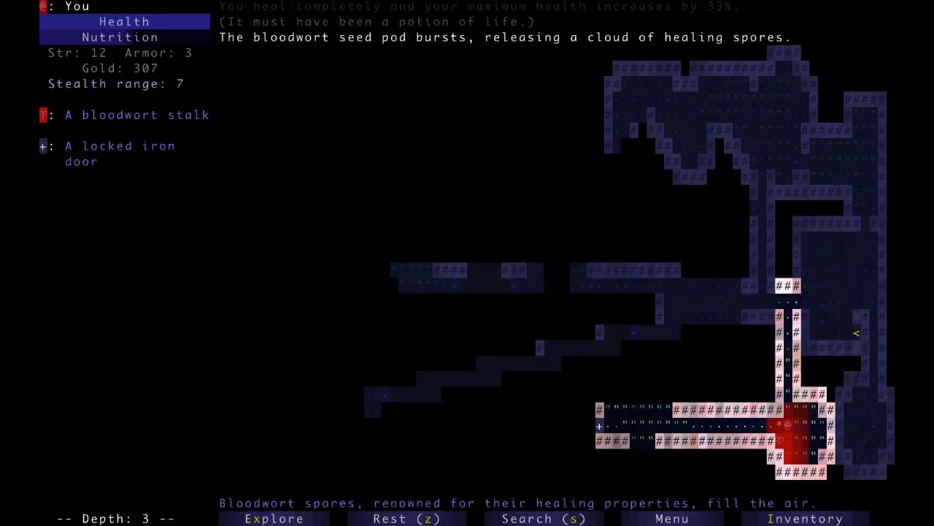
key("Left")
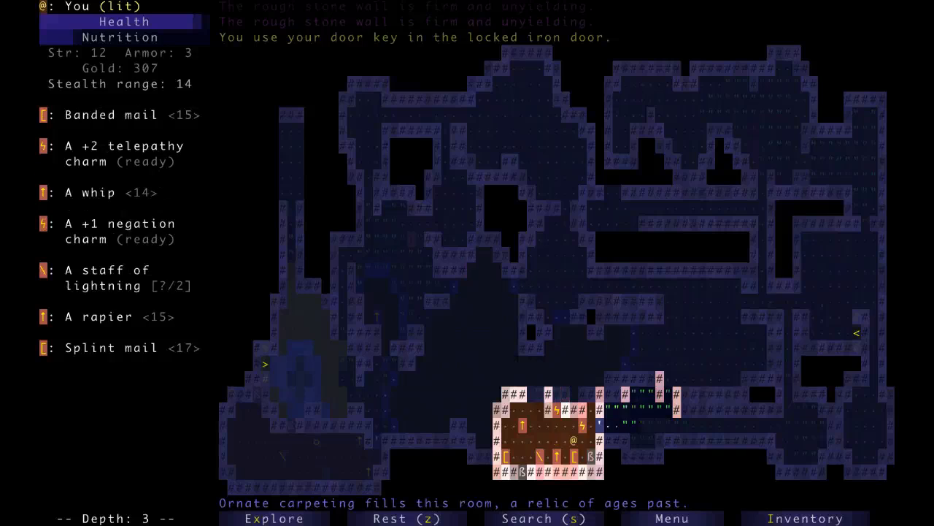
Walk into the locked iron vault door with the key to reveal the treasure room.
key("Right")
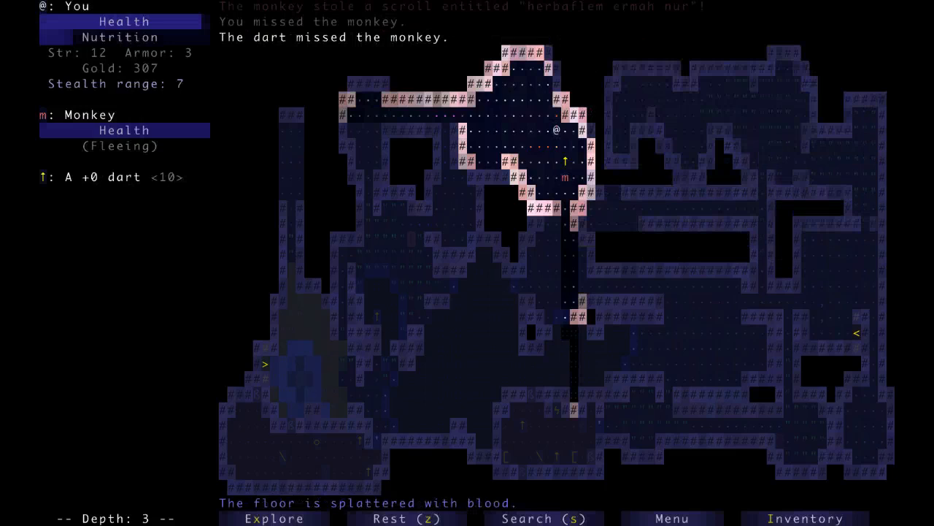
Throw darts to kill the monkey and goblin conjurer, recovering the stolen scroll near the altar.
key("t")
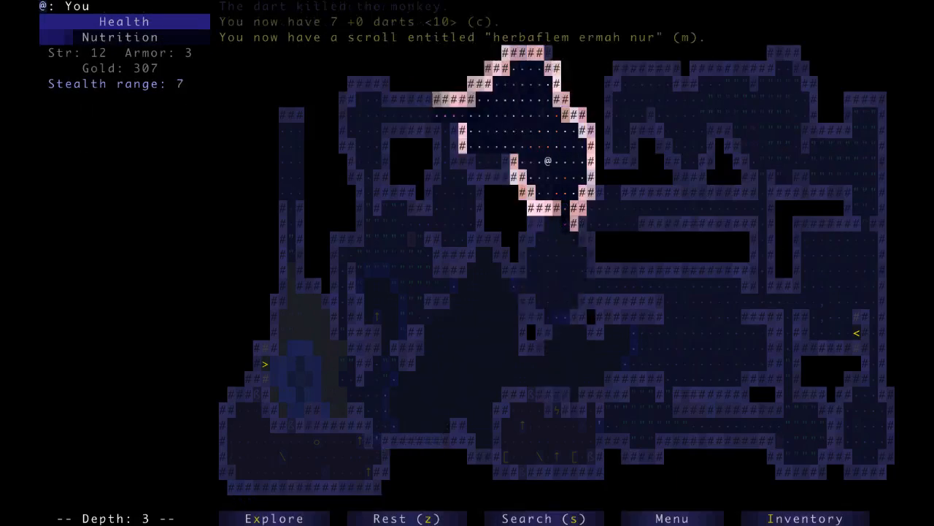
key("up")
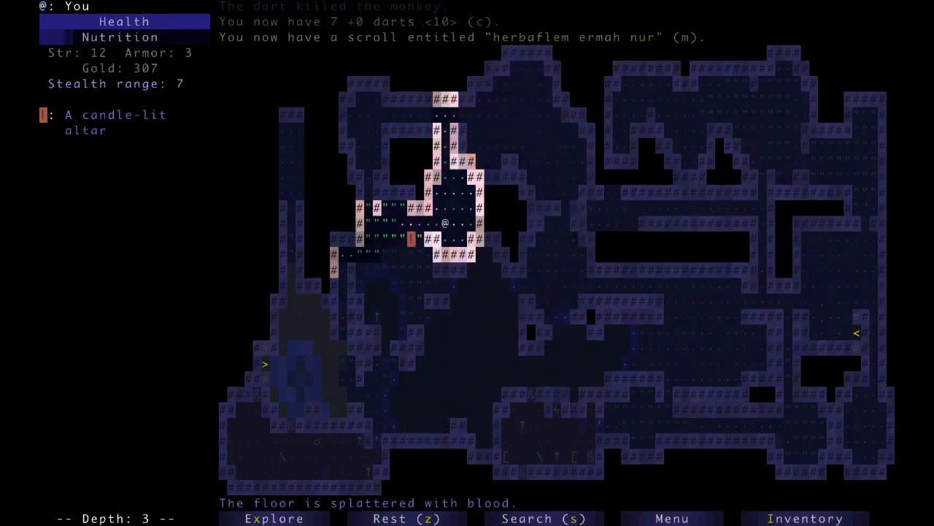
key("down")
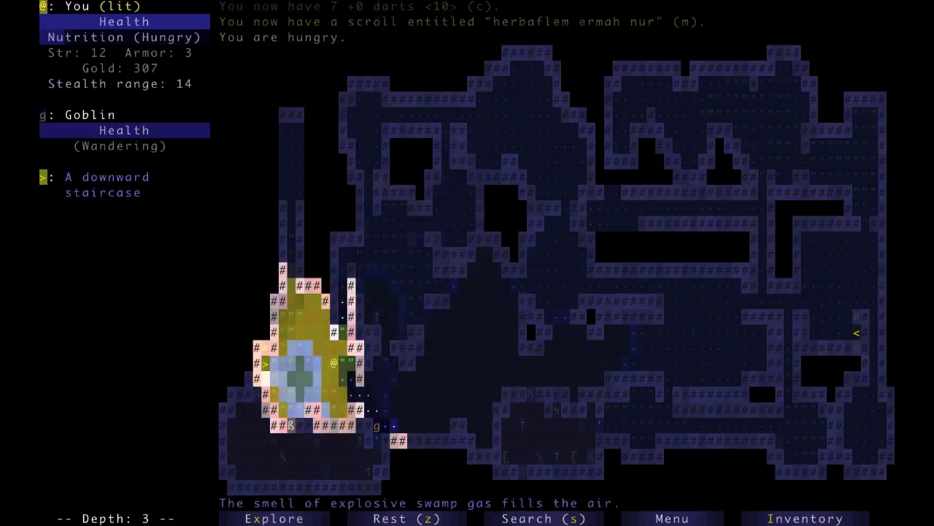
key("up")
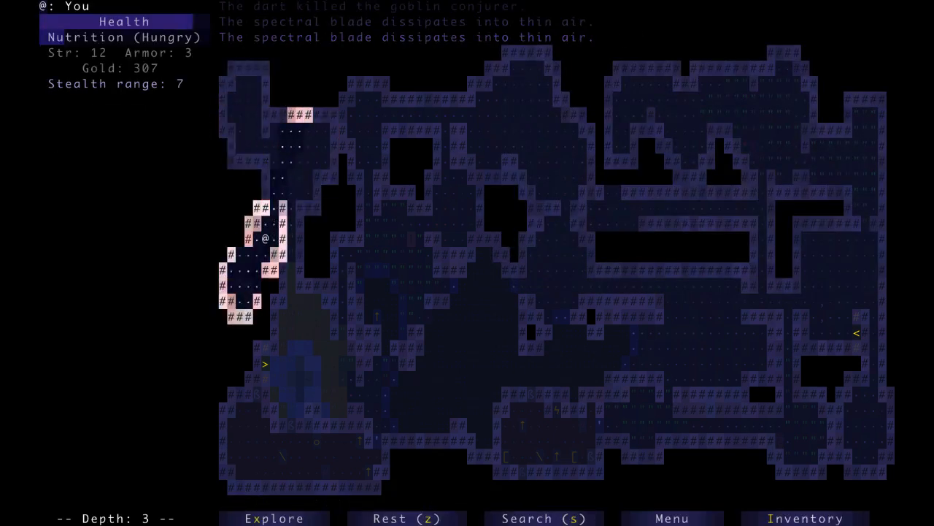
Return to the downward staircase and descend to depth 4.
key("up")
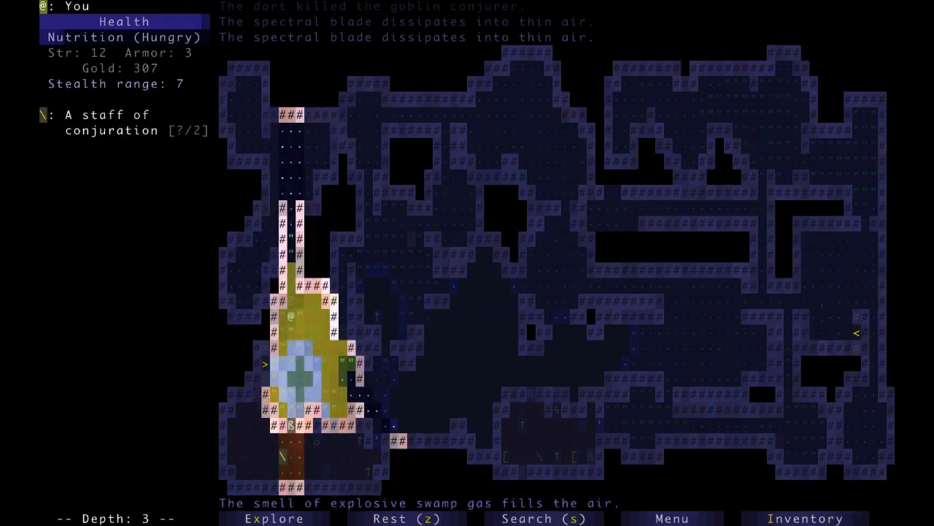
key(">")
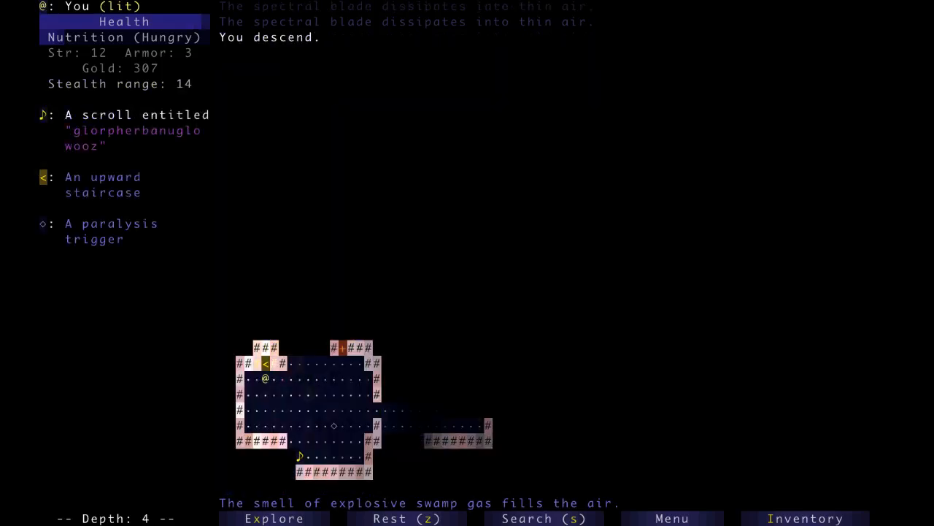
Activate the +2 telepathy charm to sense depth 4's monsters and pick up the glorpherbanuglo wooz scroll.
key("a")
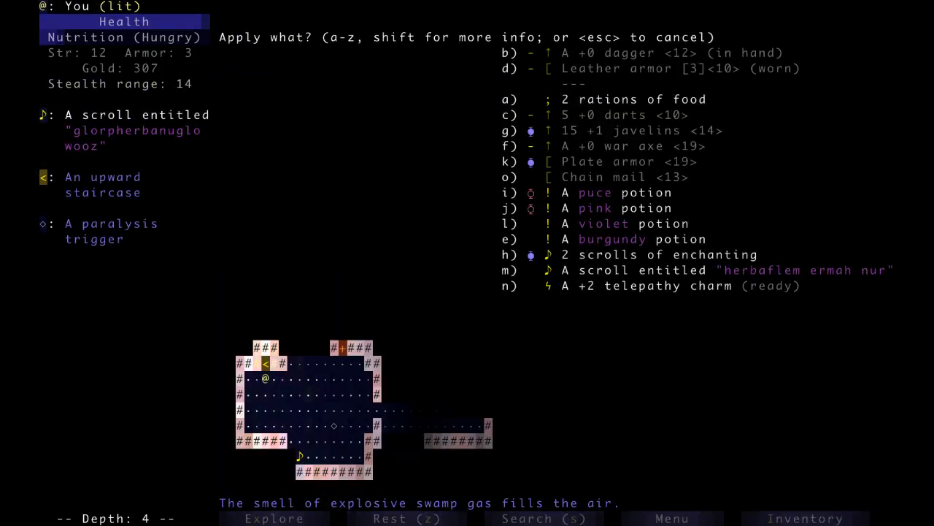
key("n")
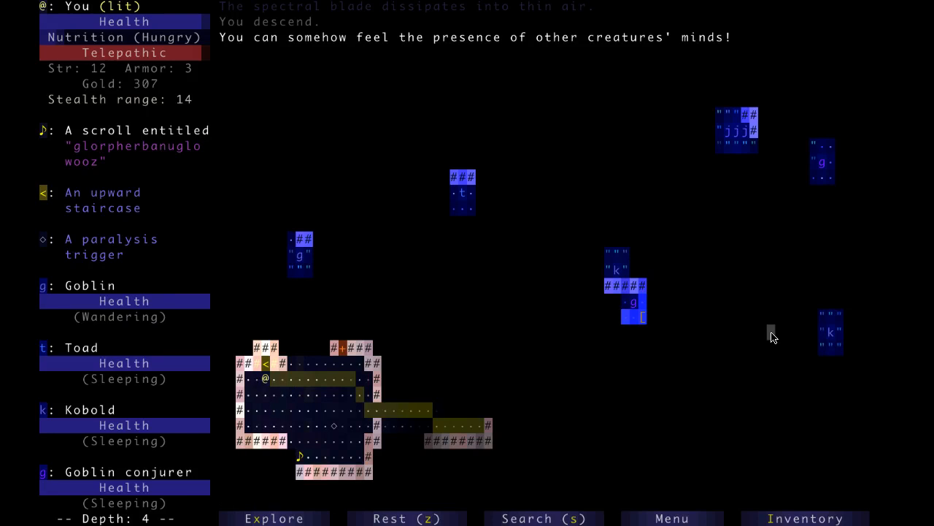
mouse_move(540, 441)
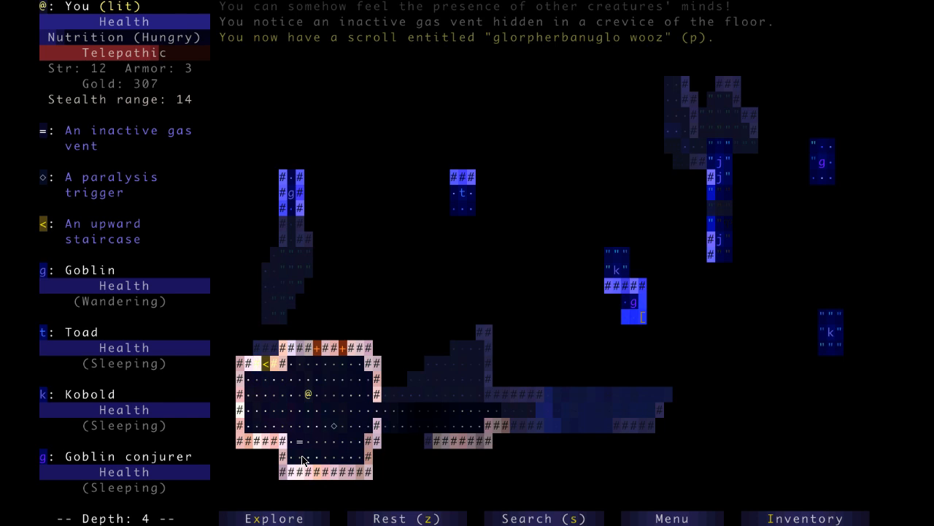
key("a")
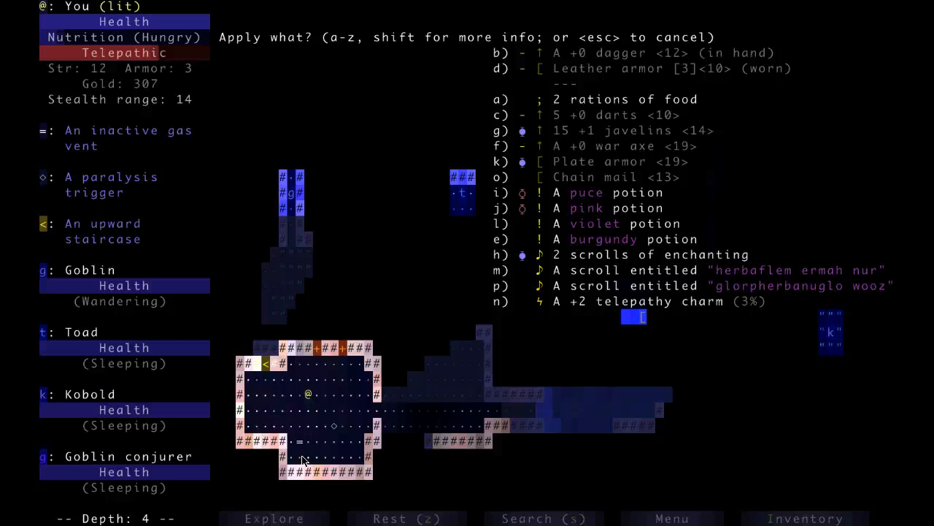
Drink the violet potion and another unknown one, revealing levitation and strength (Strength 13).
key("p")
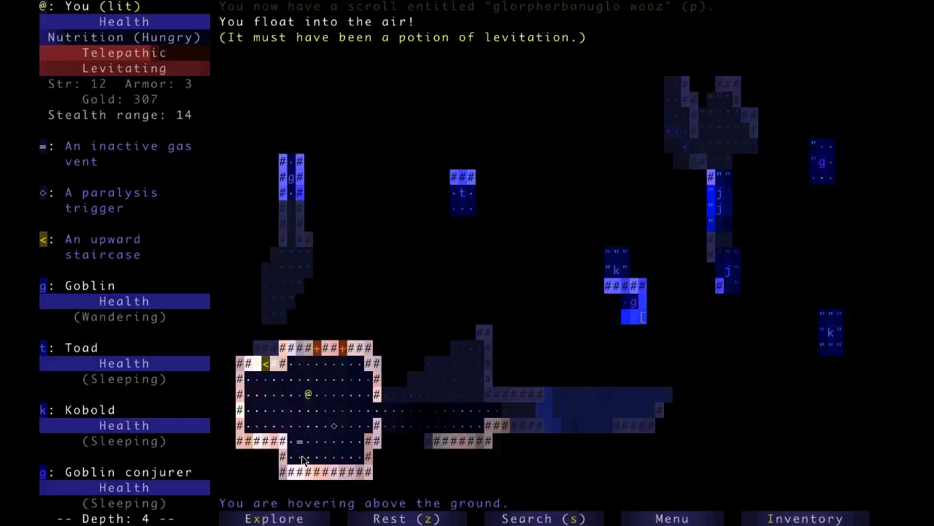
key("a")
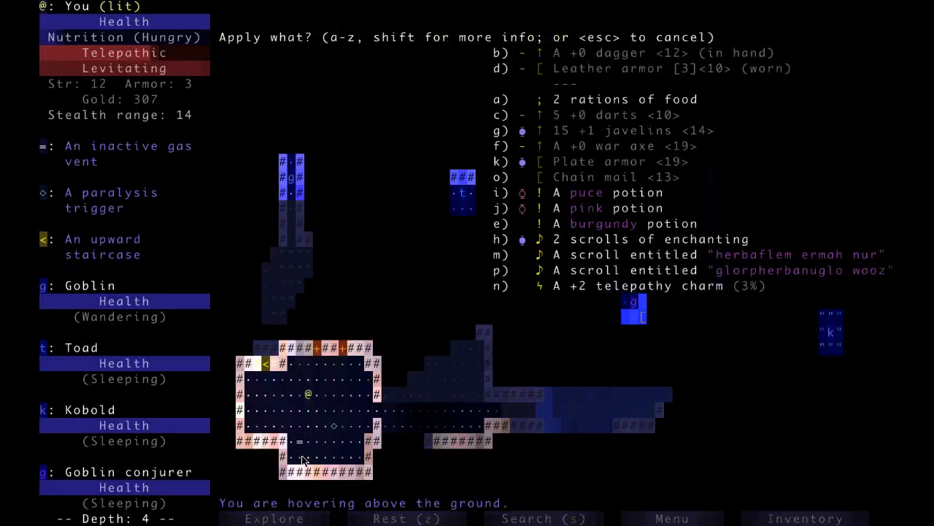
key("e")
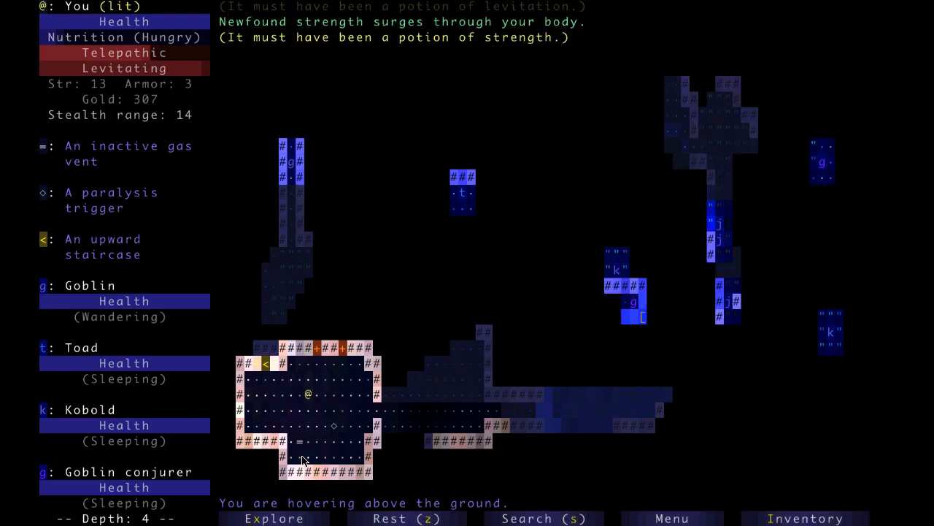
key("a")
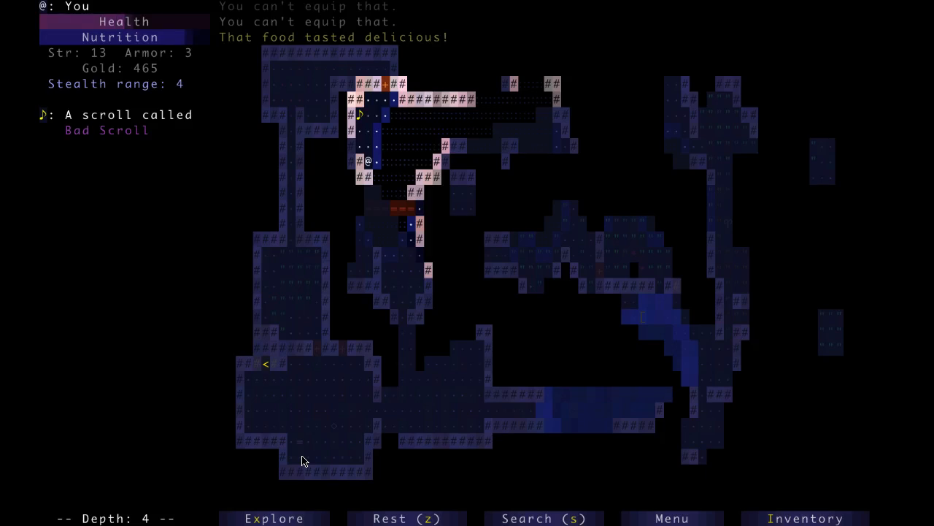
Continue moving up through depth 4 toward the acid mound near the bloodwort stalk.
key("up")
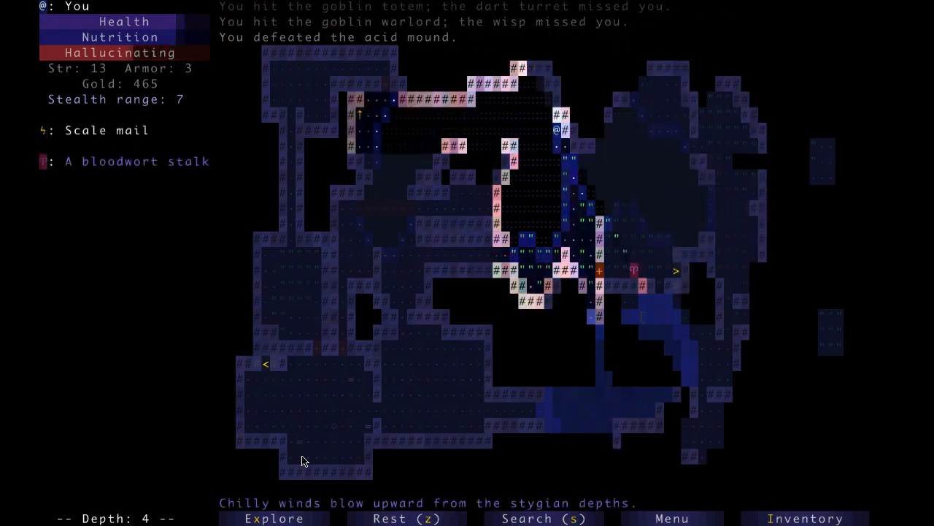
Move on after the acid mound, collect the dart, and search the surroundings for hidden passages.
key("Down")
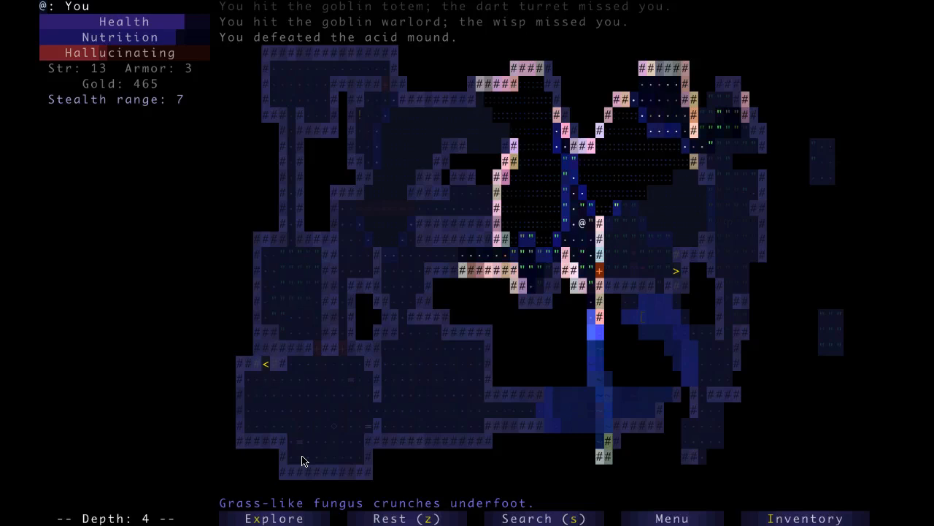
key("Down")
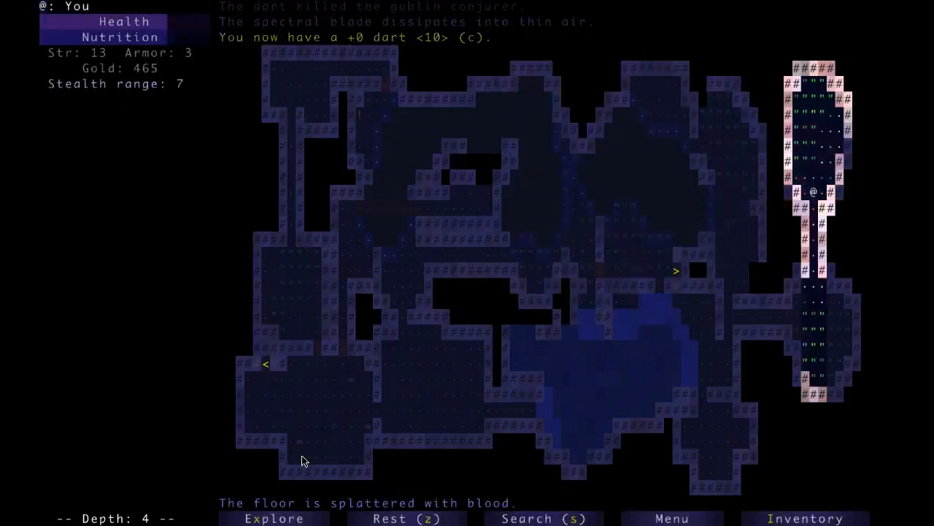
key("Down")
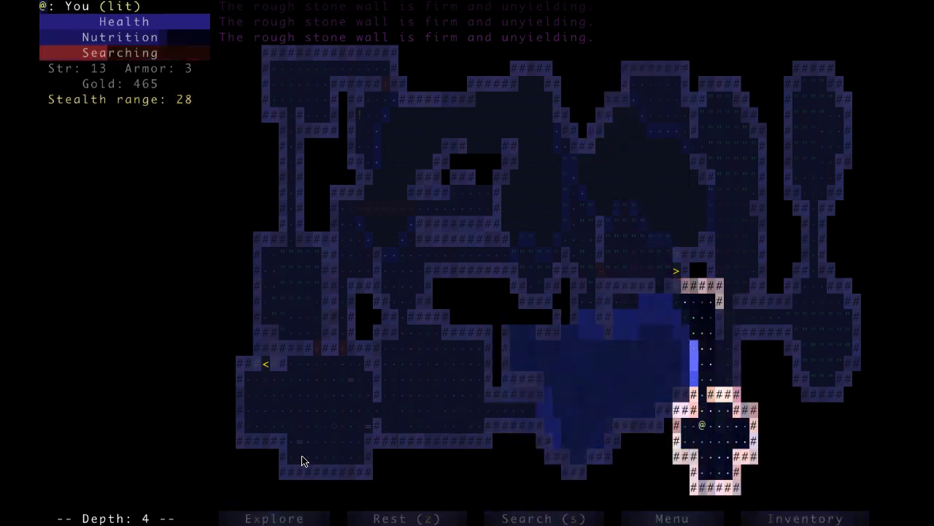
left_click(543, 518)
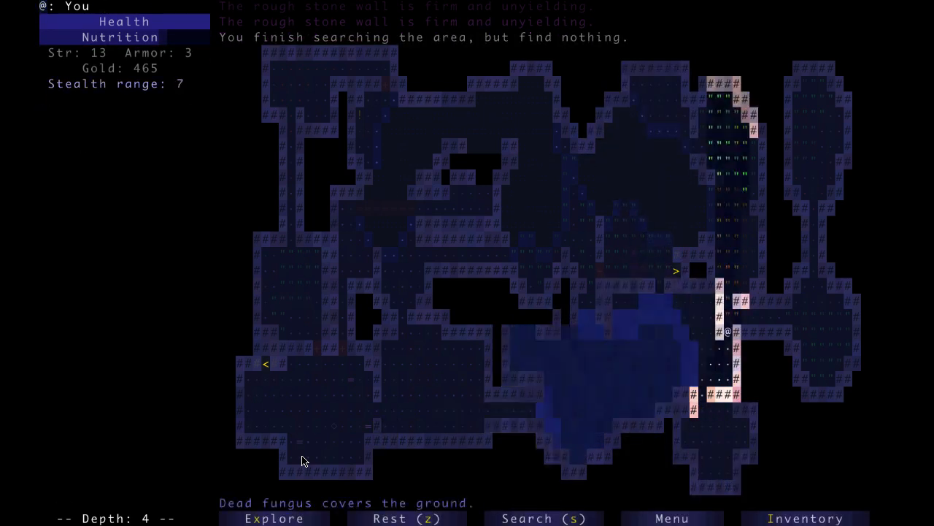
key("Right")
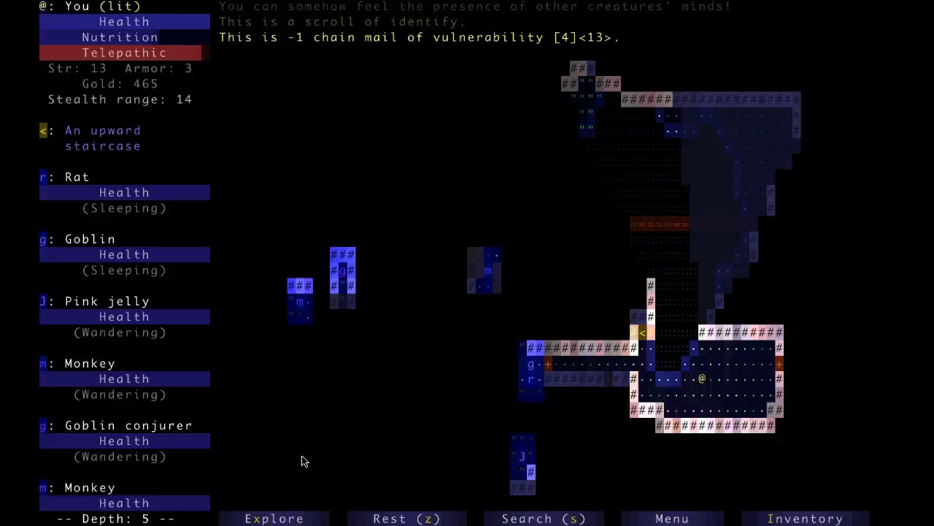
Bring up the throw menu to deal with the -1 chain mail of vulnerability.
key("t")
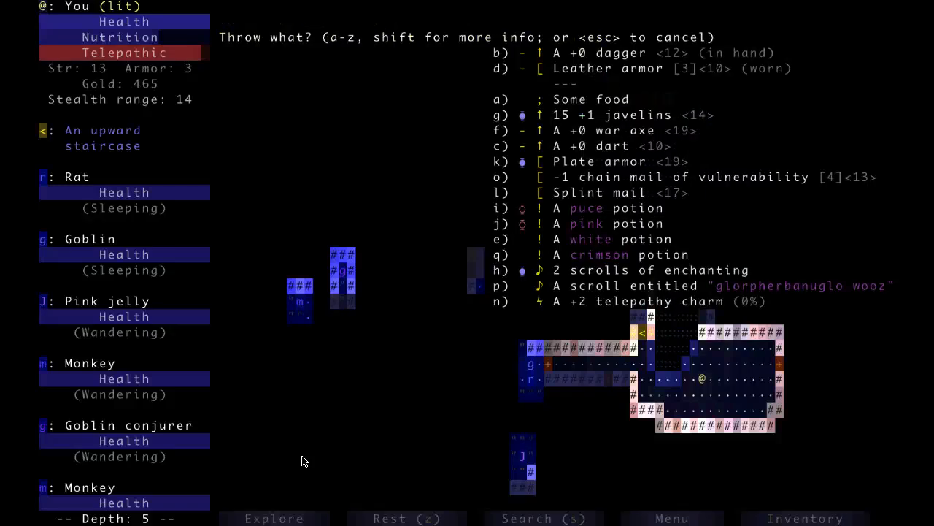
Throw away the cursed chain mail, then strike the dart-stealing monkey.
key("o")
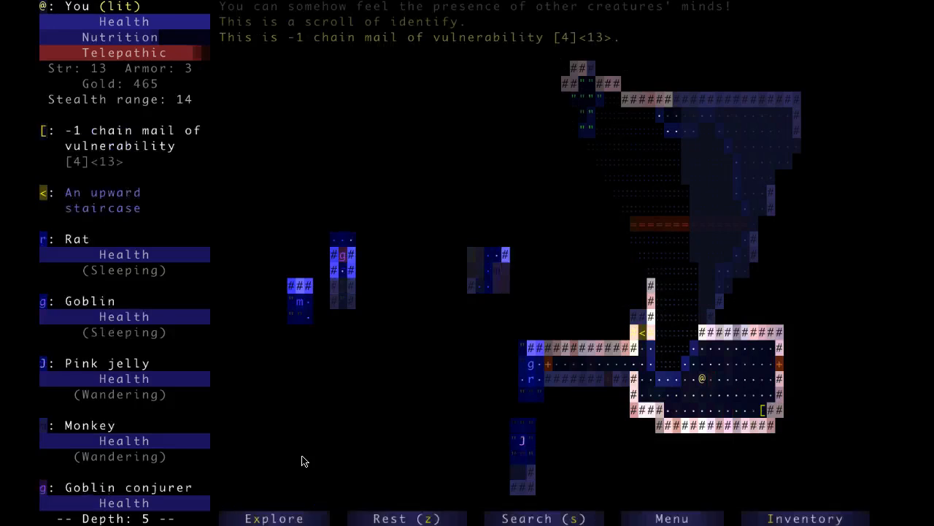
left_click(806, 519)
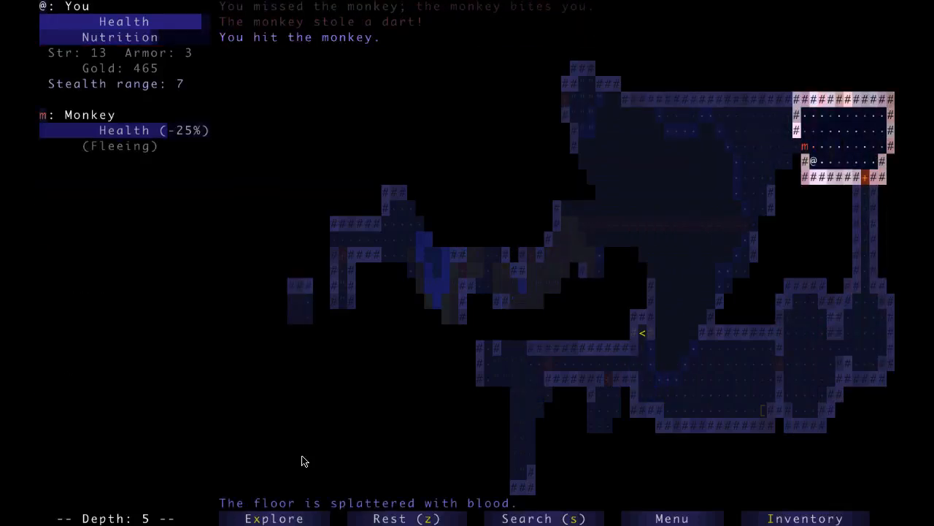
Hurl an item from the pack at the fleeing monkey.
key("t")
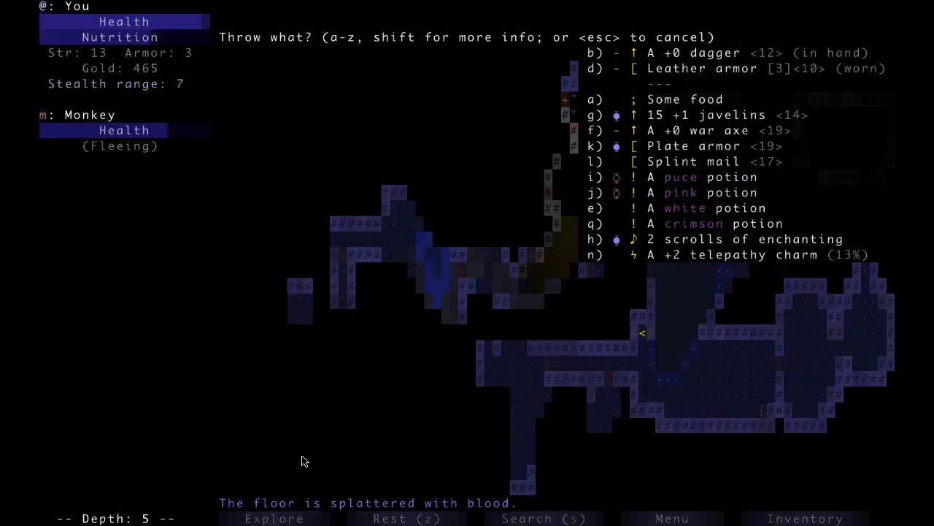
key("g")
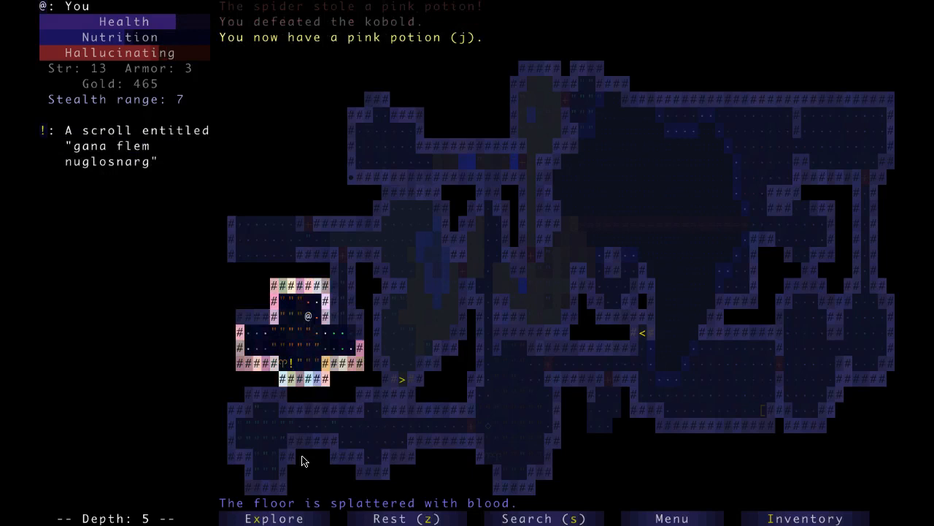
Put on the opal ring, revealed as a cursed -2 ring of light, and attack the monkey.
key("down")
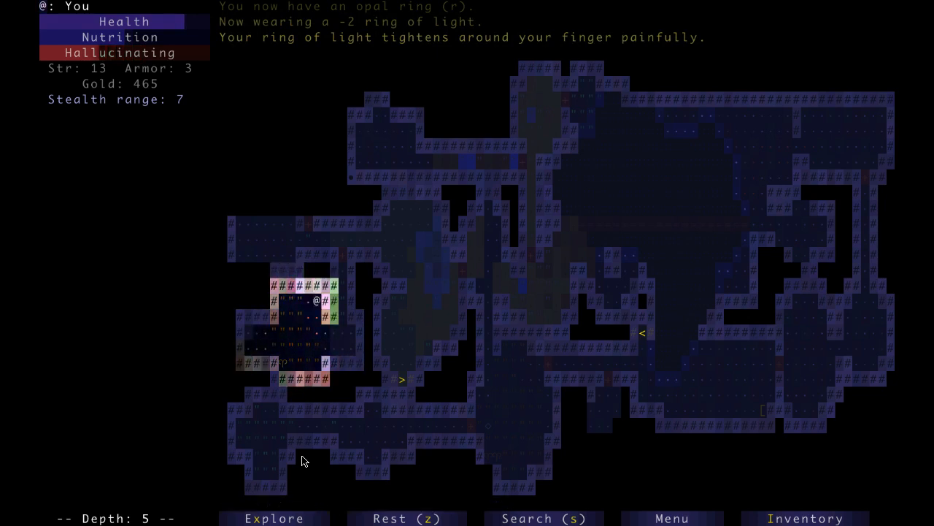
left_click(806, 517)
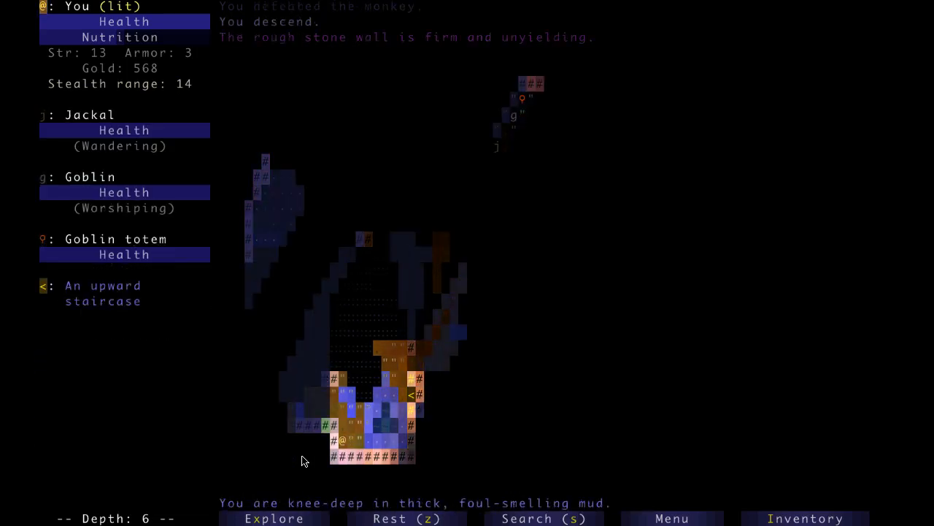
Read the unidentified scroll of teleportation, then use the telepathy charm to reveal the goblins.
key("a")
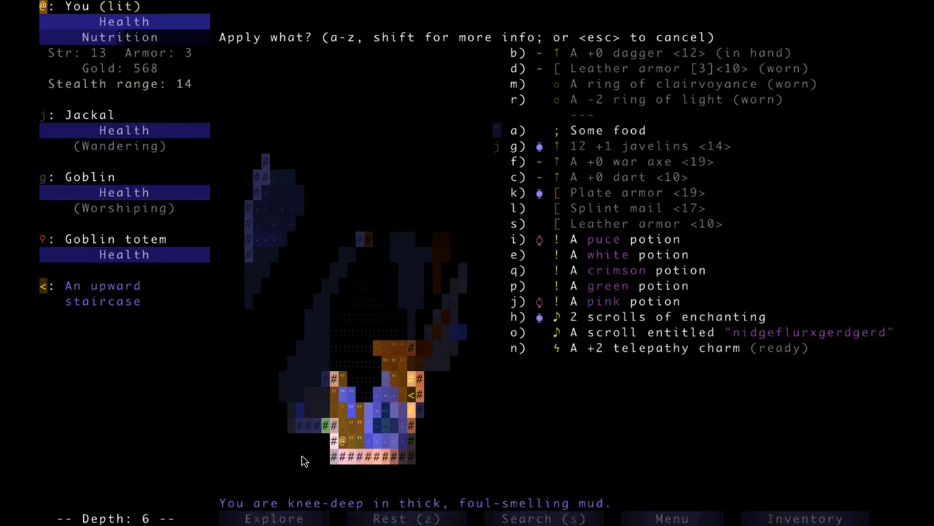
key("o")
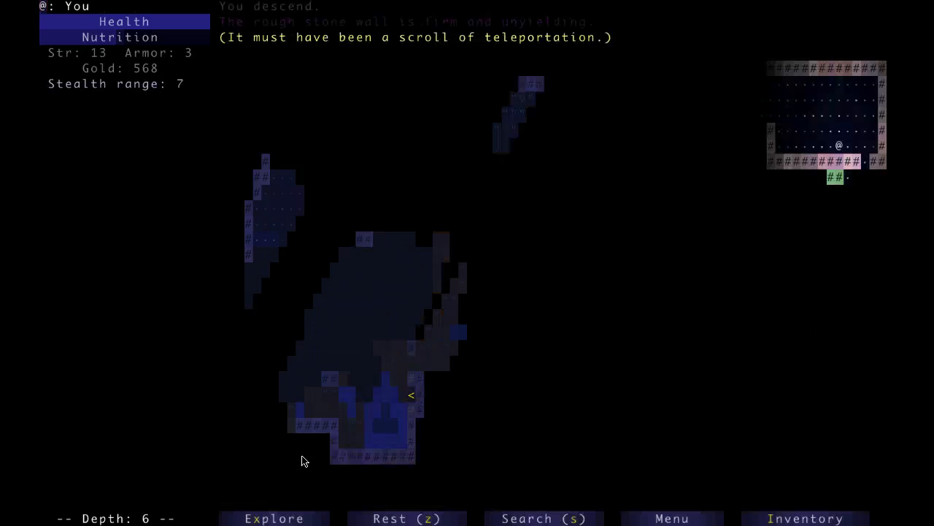
key("a")
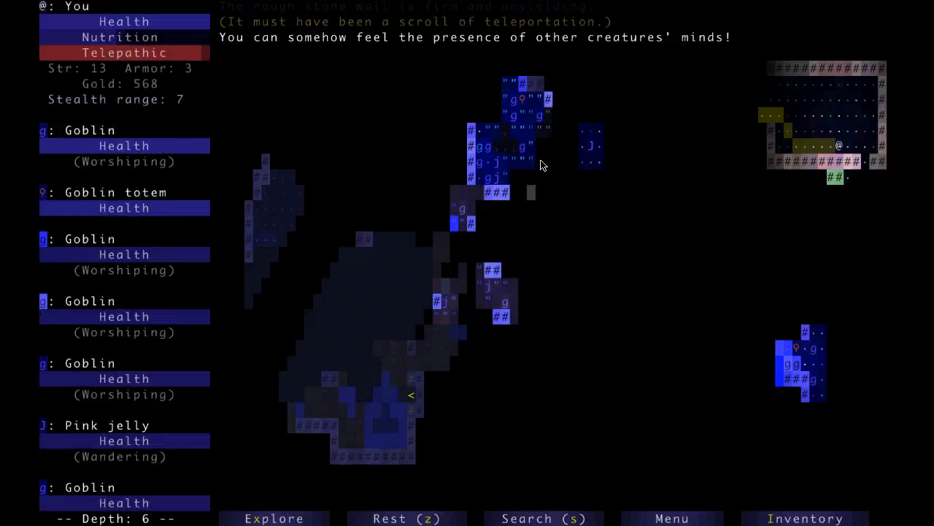
mouse_move(599, 316)
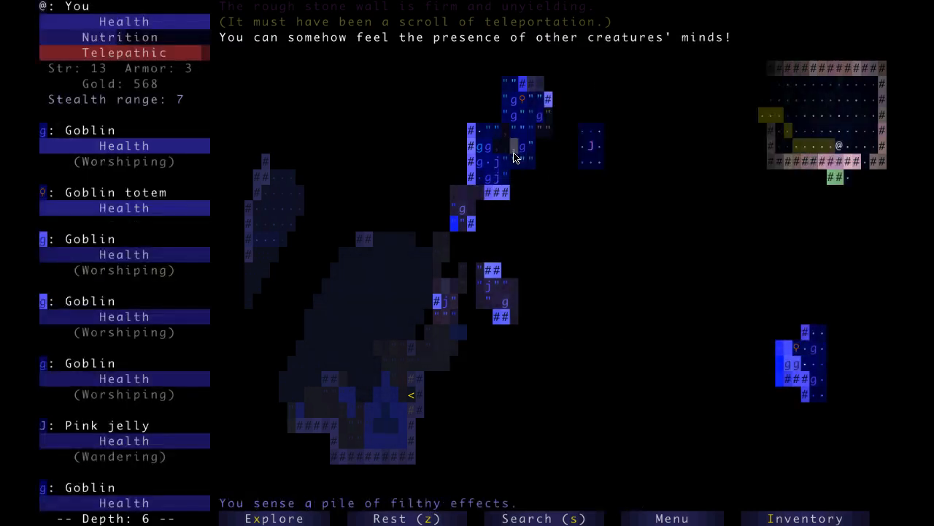
mouse_move(502, 151)
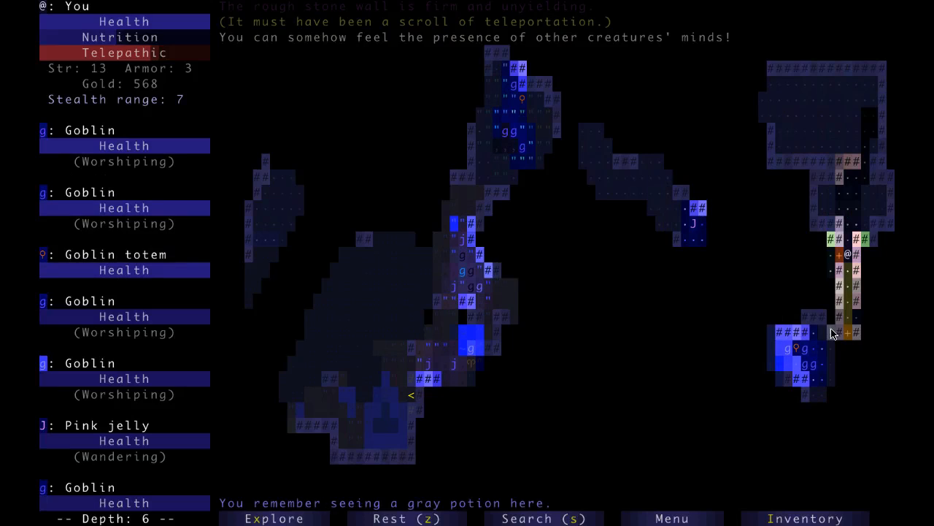
Move down the corridor toward the remembered gray potion, collecting gold to 755.
key("down")
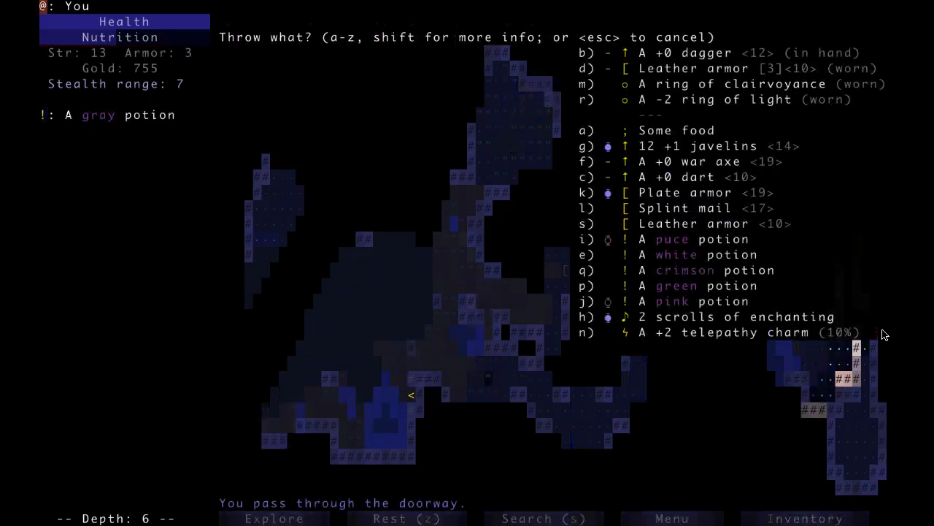
Check the pack and advance up the corridor under the goblin totem's sparks.
key("i")
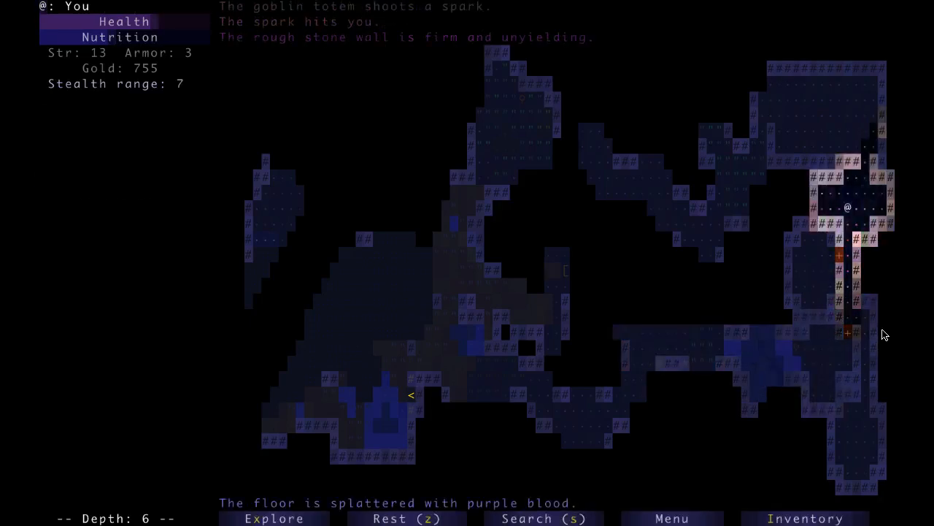
key("Up")
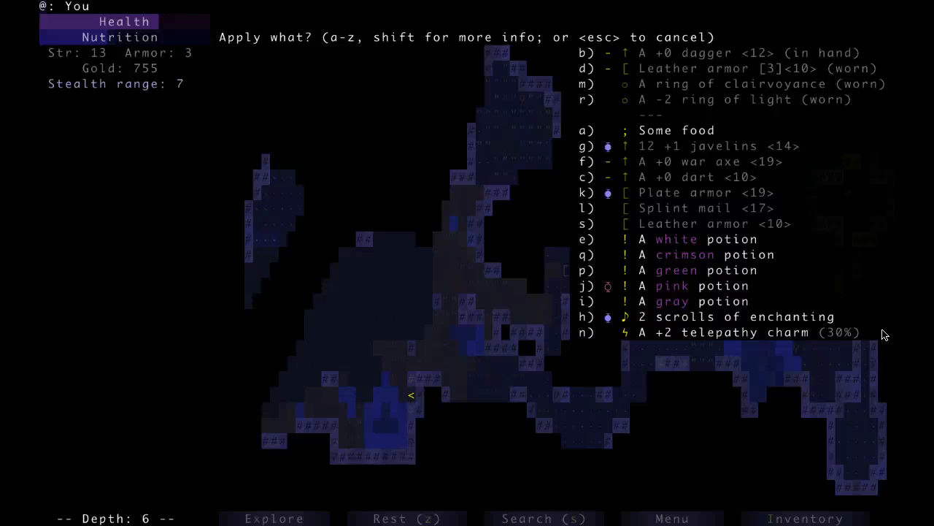
Cancel the apply menu to face the unaware goblin.
key("Escape")
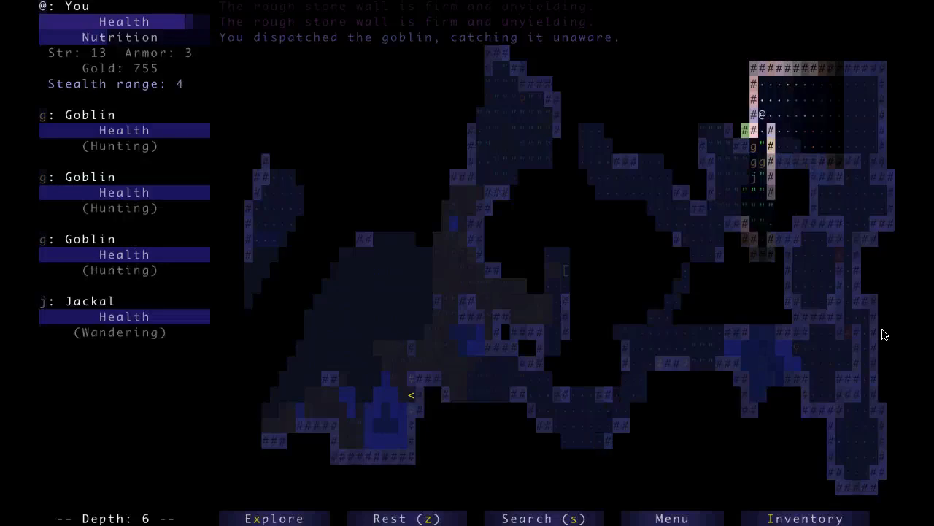
Throw an item at the acid mound to help bring it down.
key("t")
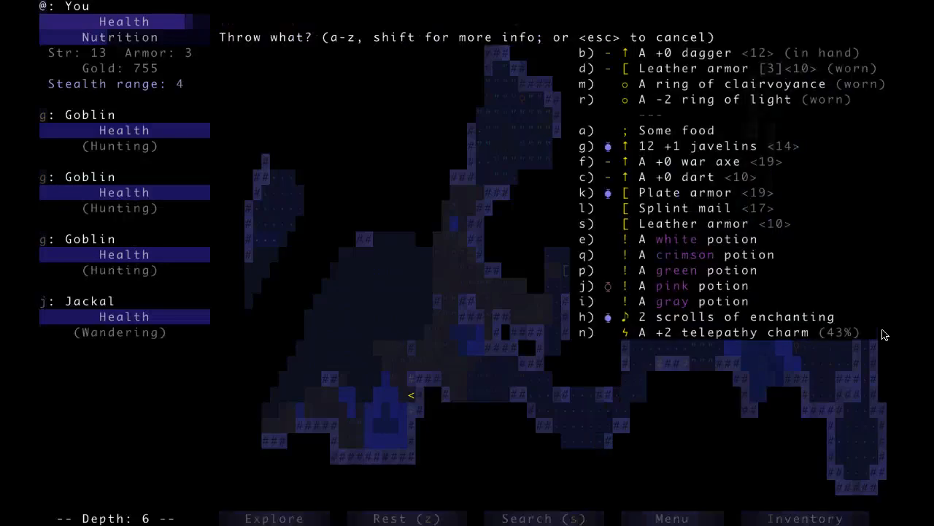
key("g")
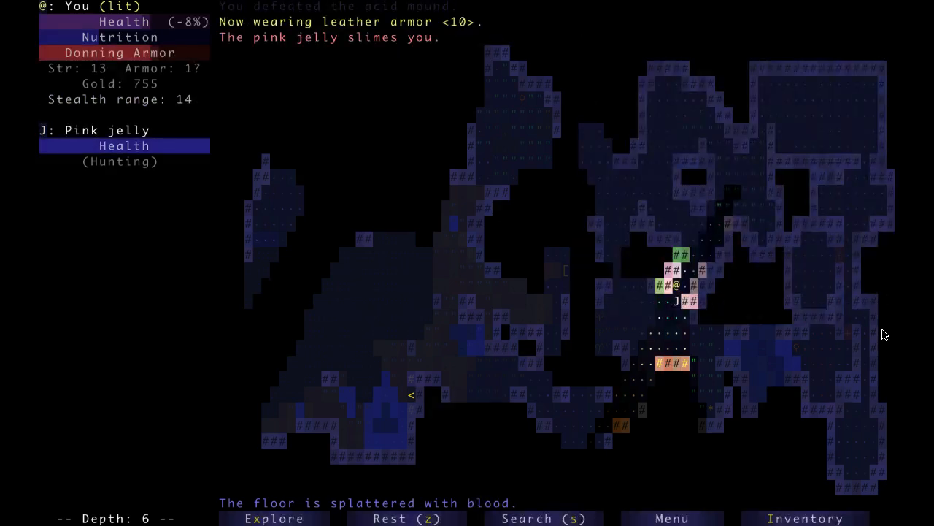
Strike the pink jelly and the goblin, then step onto the gold to reach 934.
key("w")
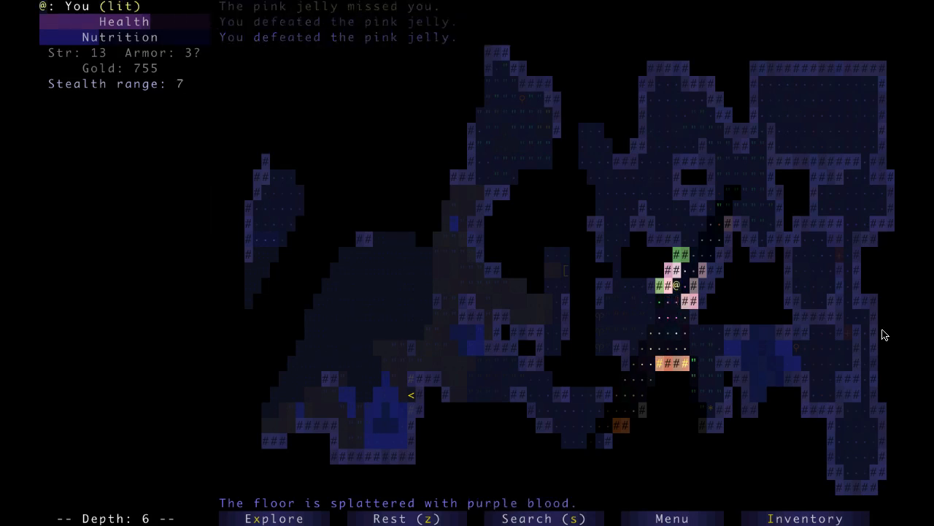
key("Down")
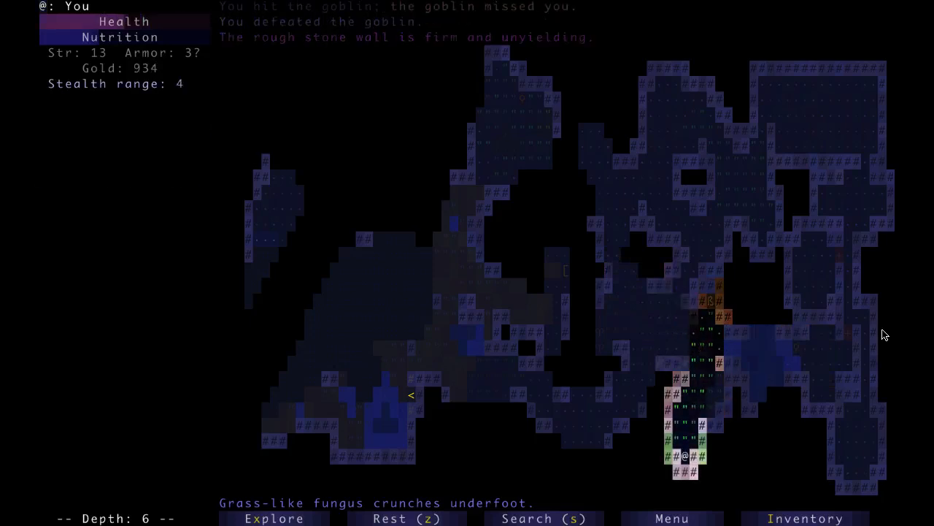
Read the scroll of enchanting onto the ring of light, raising it to -1, then drop the ring.
key("a")
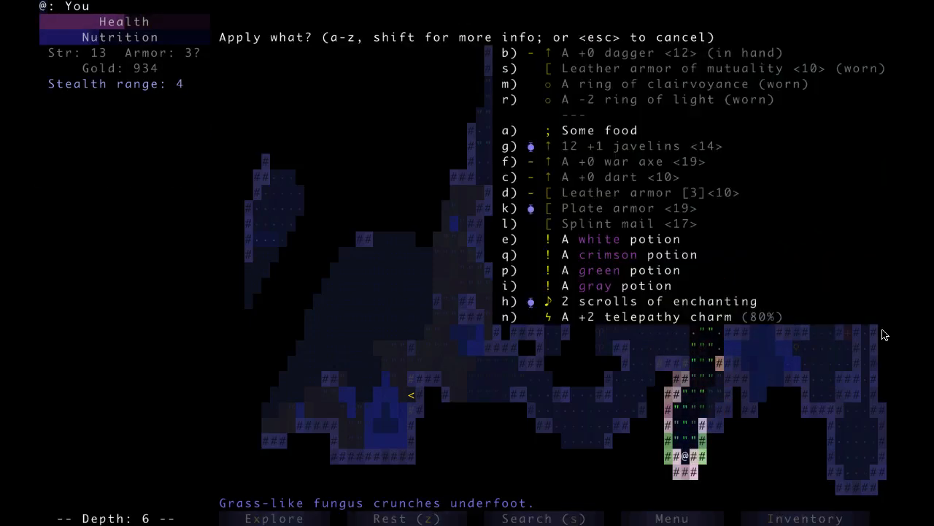
key("h")
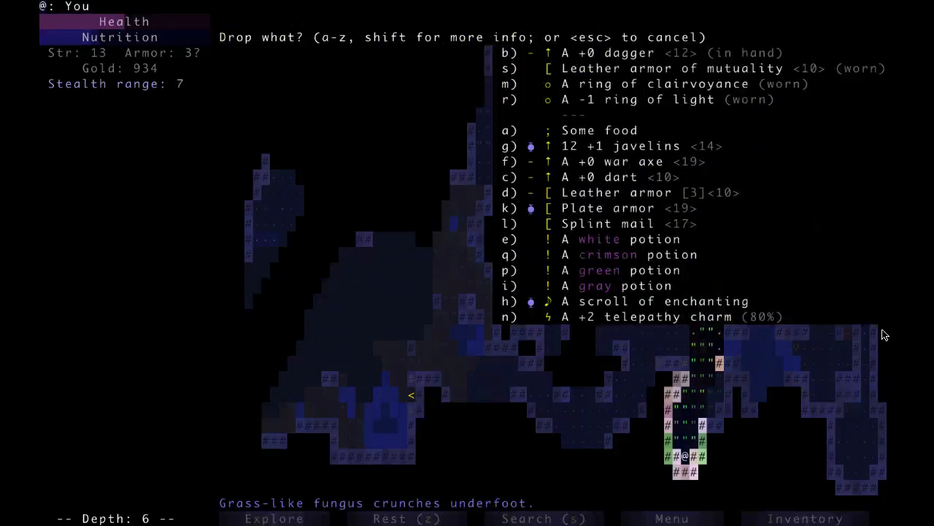
key("r")
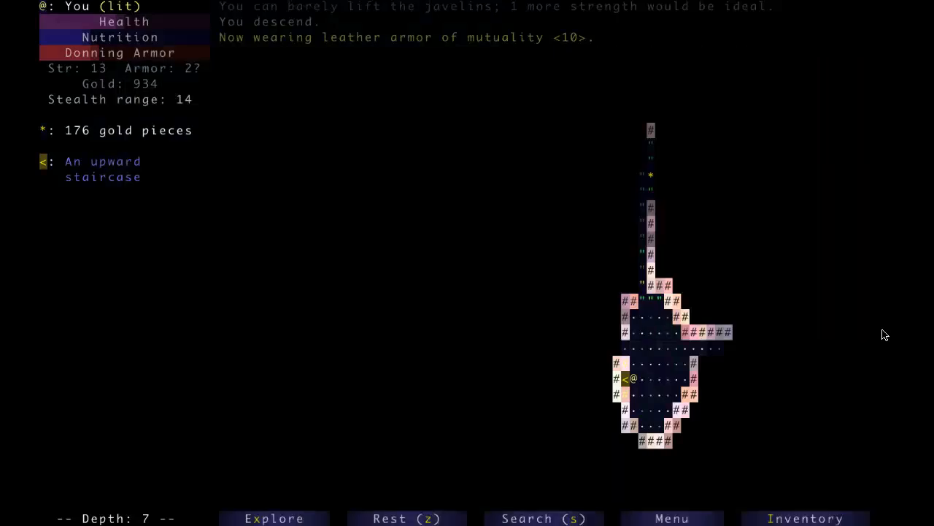
Climb the upward staircase back to depth 6.
key("<")
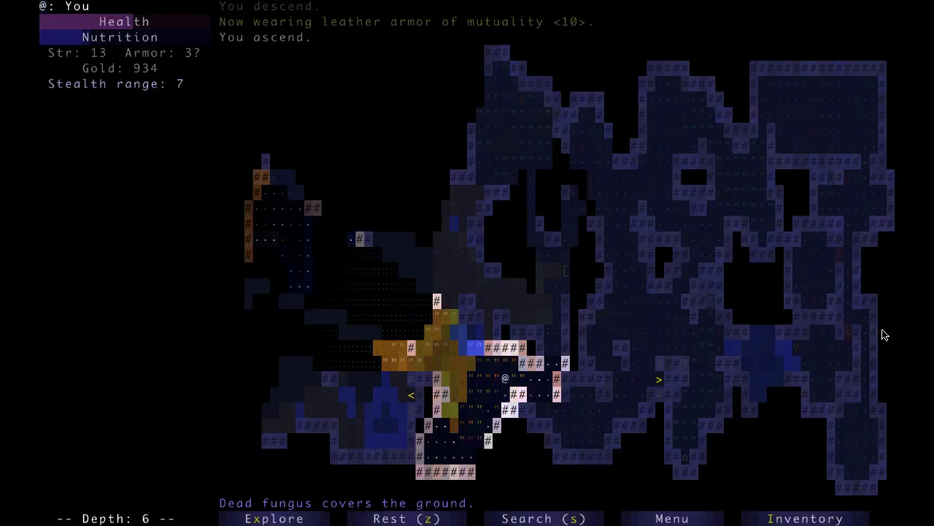
Drop an unwanted item before gathering gold to 1053 and the scroll of identify.
key("d")
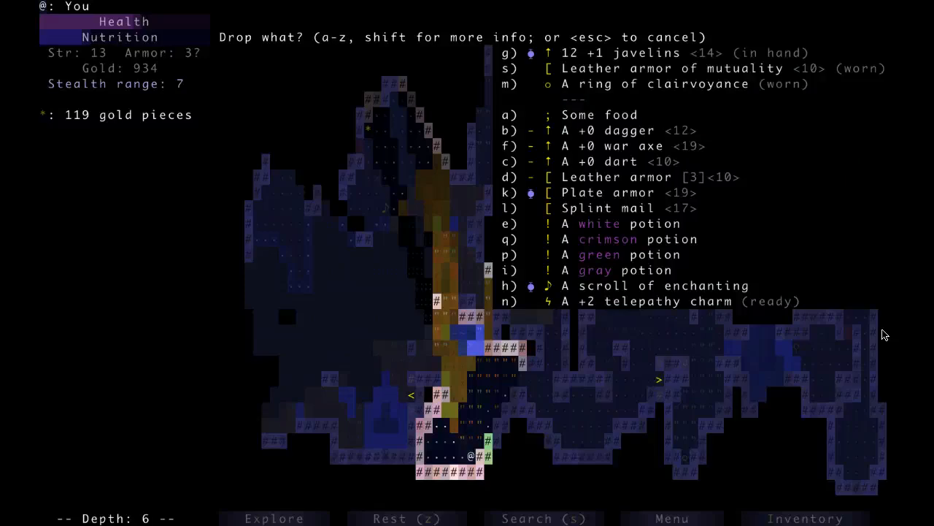
key("k")
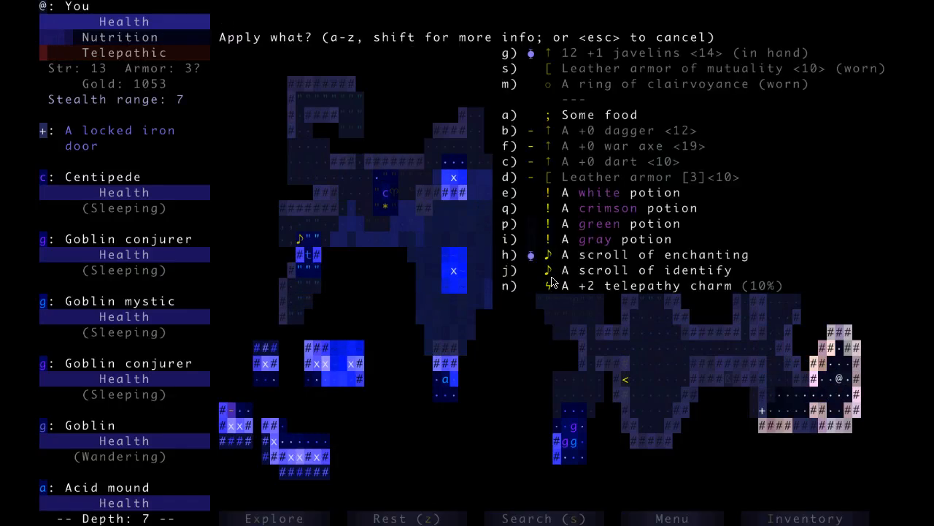
Quaff the white and crimson potions, revealing fire immunity and incineration, then ready gear against the goblin.
key("e")
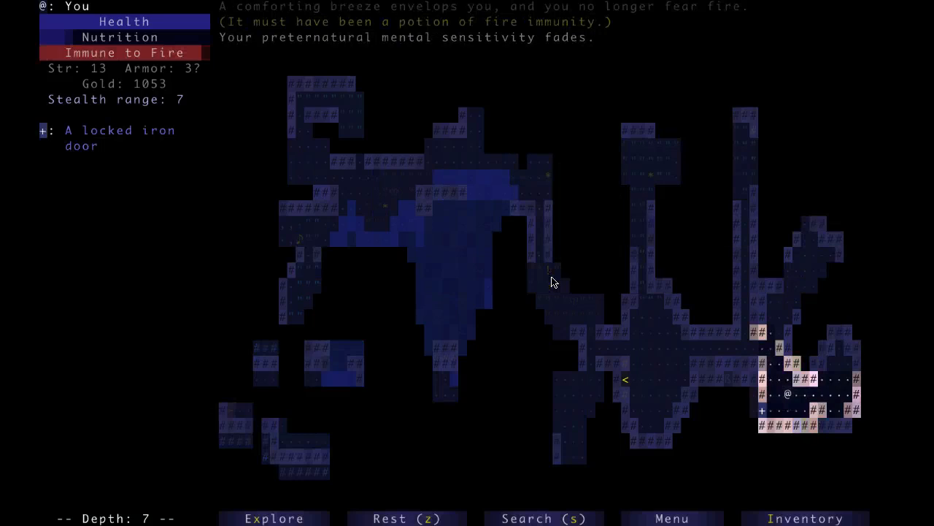
key("a")
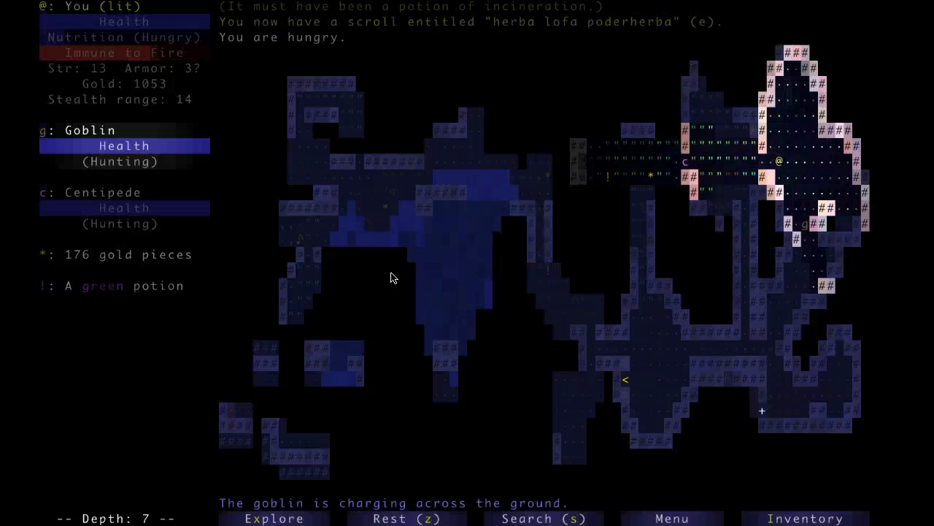
key("w")
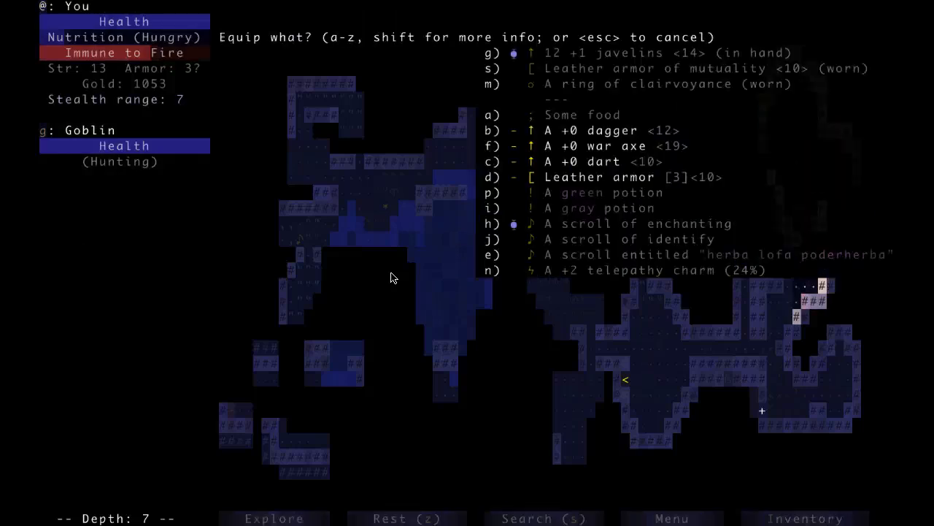